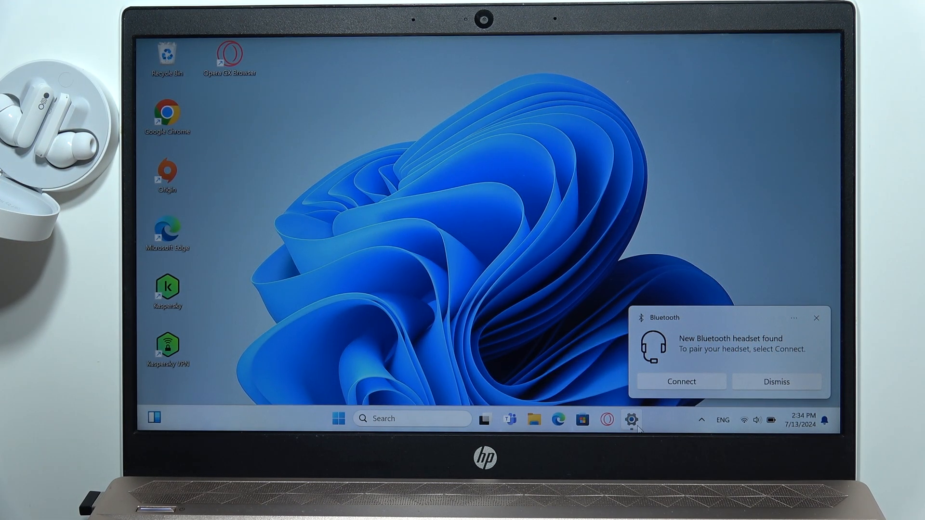
Launch Windows Settings from the taskbar gear icon.
click(631, 420)
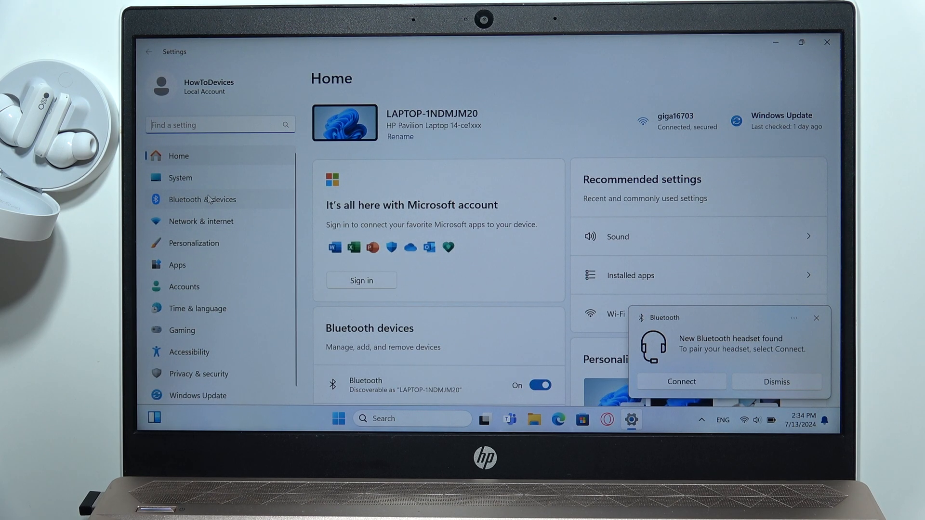
Switch to the Bluetooth & devices page from the sidebar.
click(203, 200)
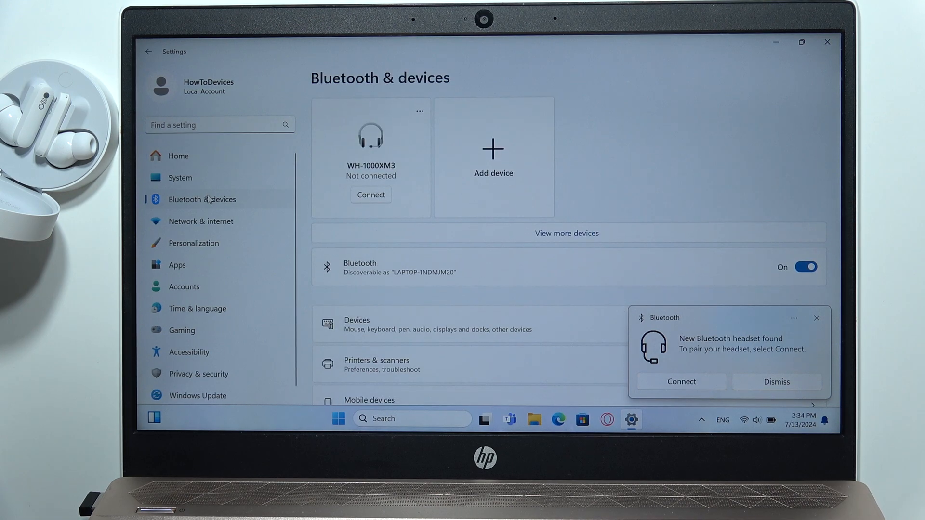
mouse_move(698, 288)
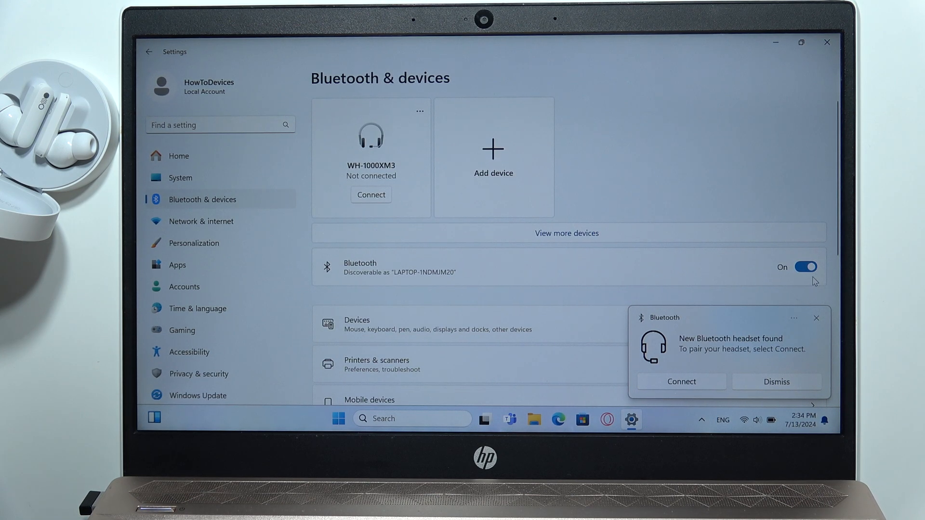
mouse_move(486, 163)
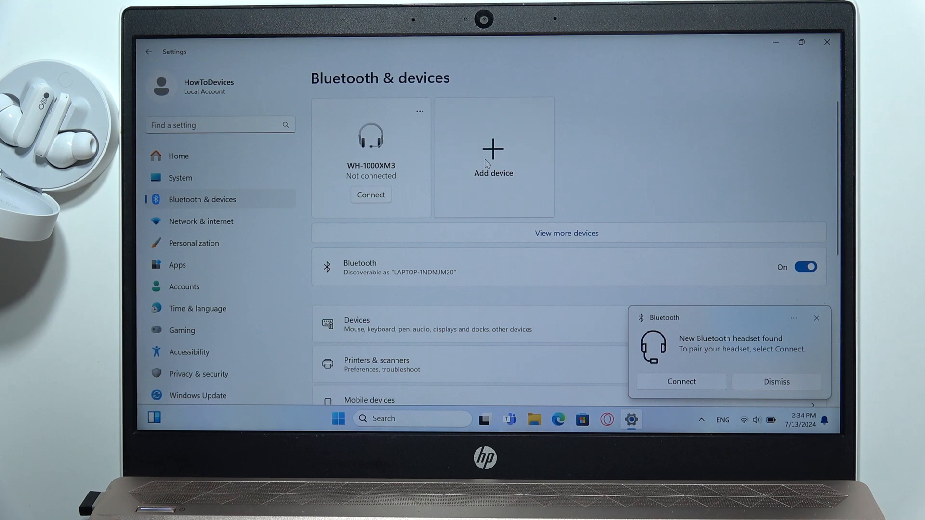
Add the Buds Pro earbuds as a Bluetooth device and dismiss the 'ready to go' confirmation.
click(493, 158)
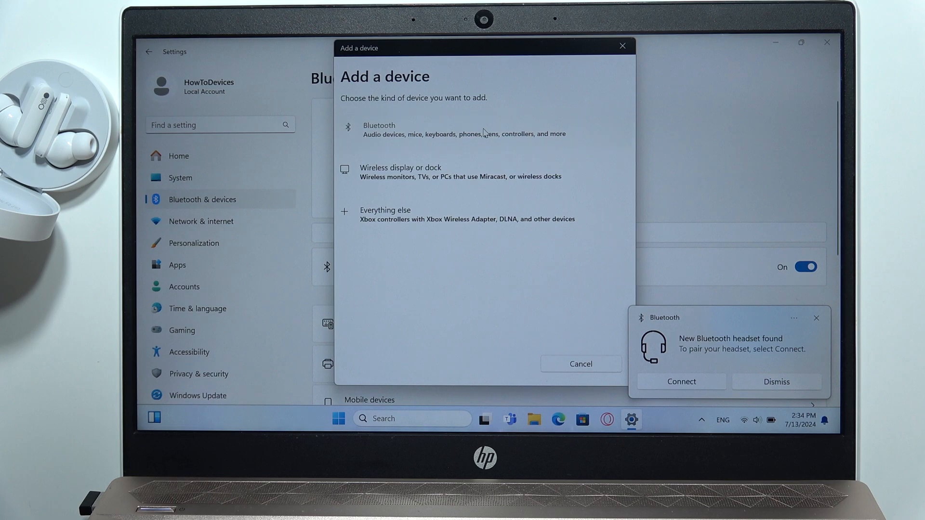
click(378, 129)
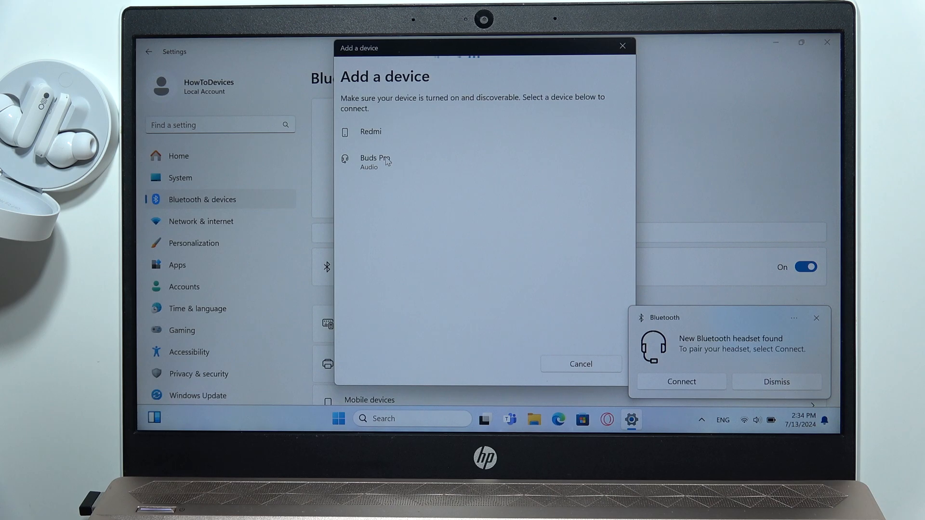
click(375, 162)
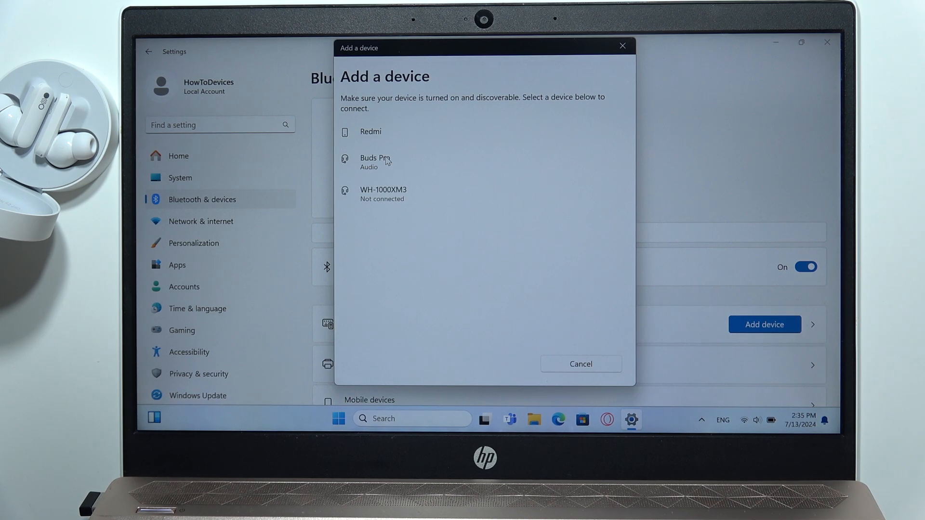
click(375, 162)
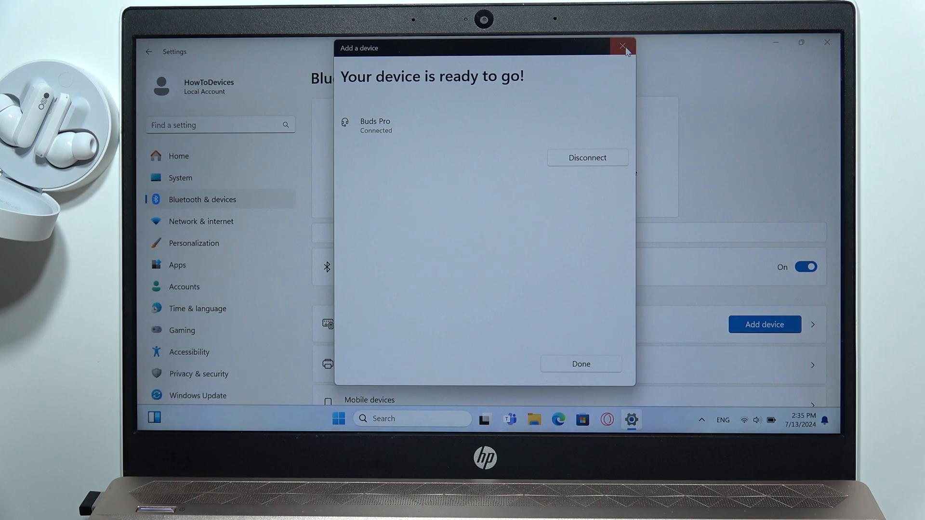
click(621, 47)
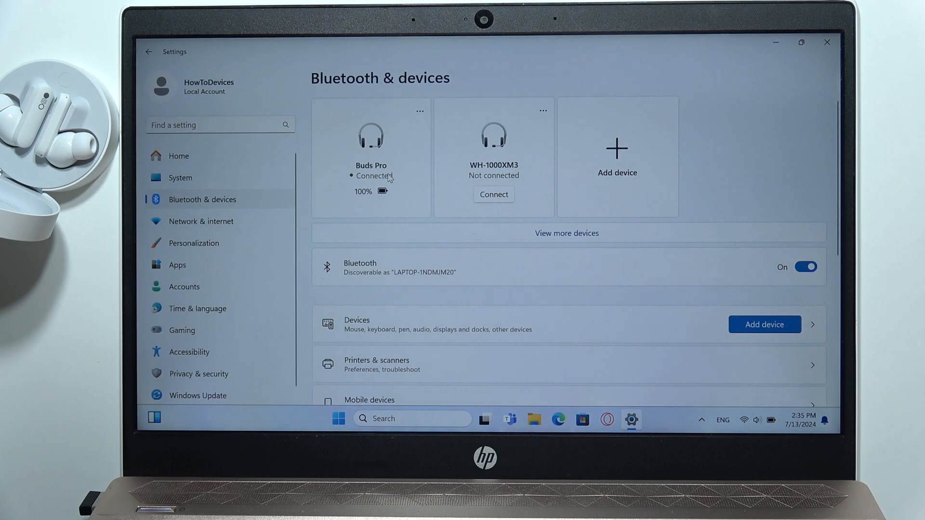